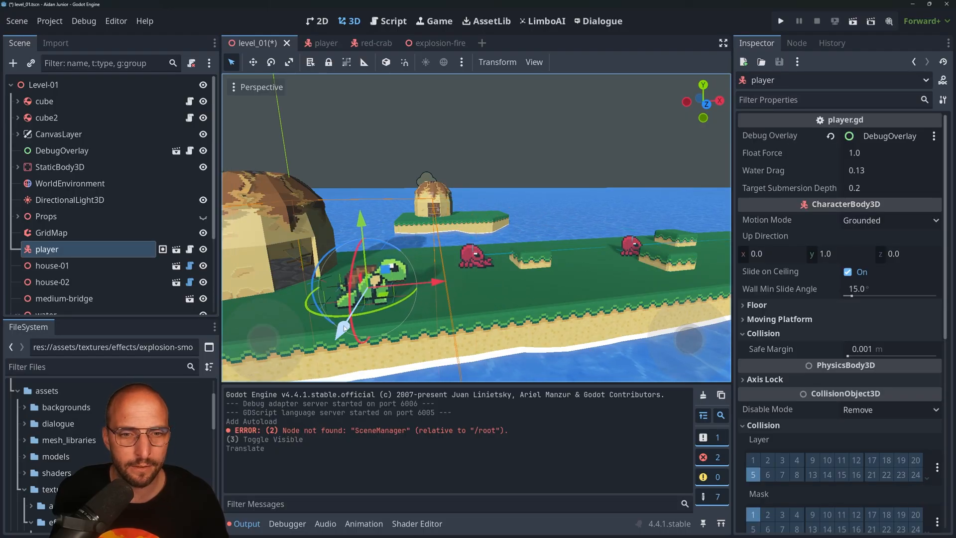
- Add a Sprite3D child under Level-01 for the turtle image
left_click(43, 83)
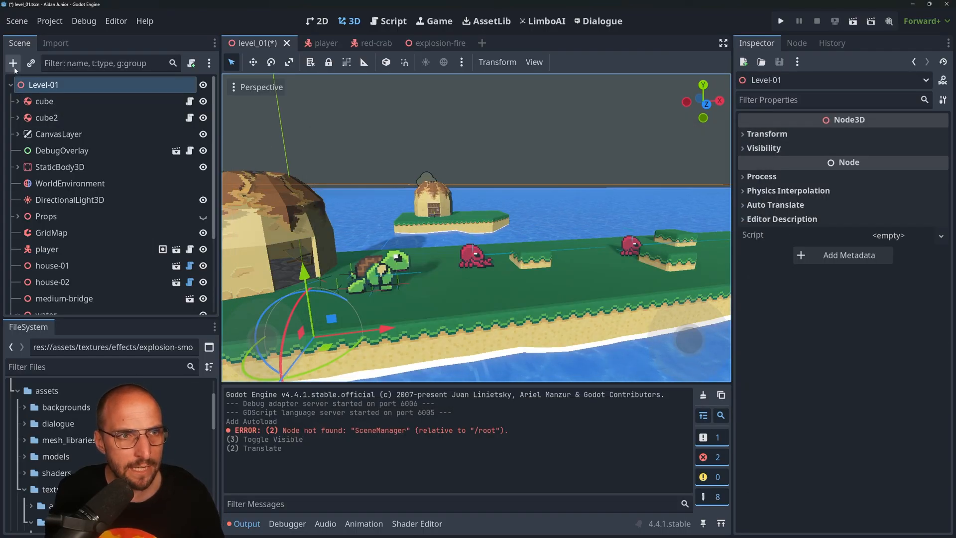
left_click(13, 63)
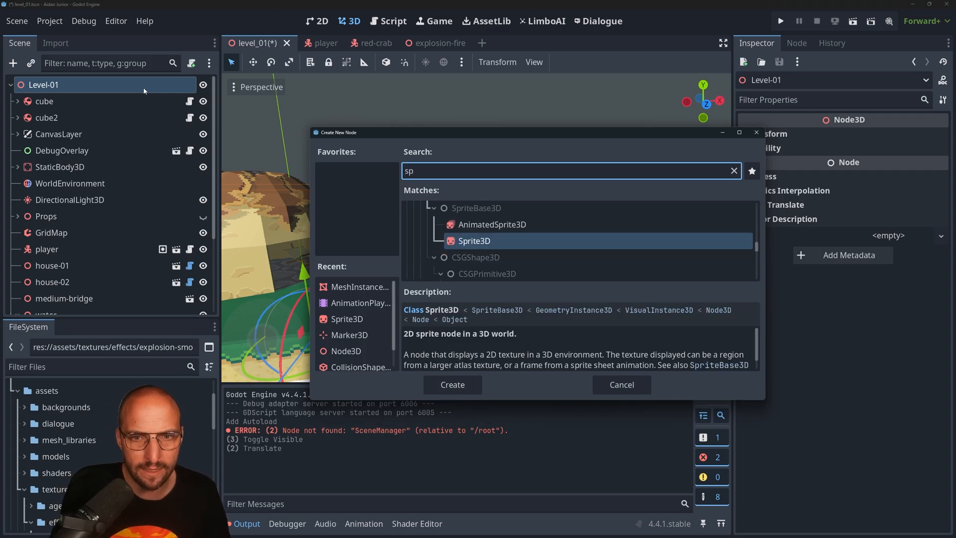
left_click(452, 385)
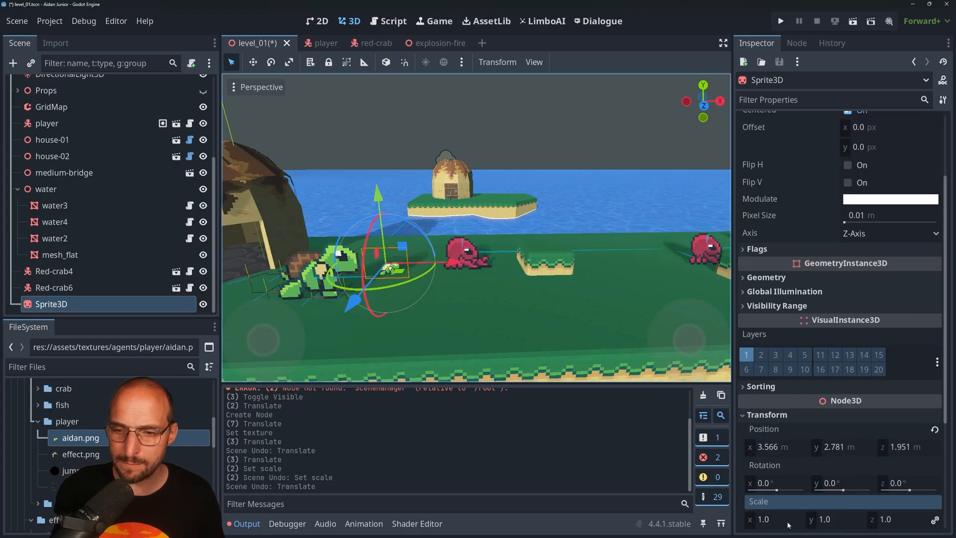
- Scale the turtle Sprite3D to 4.0 so it matches the player's size
type("4.0")
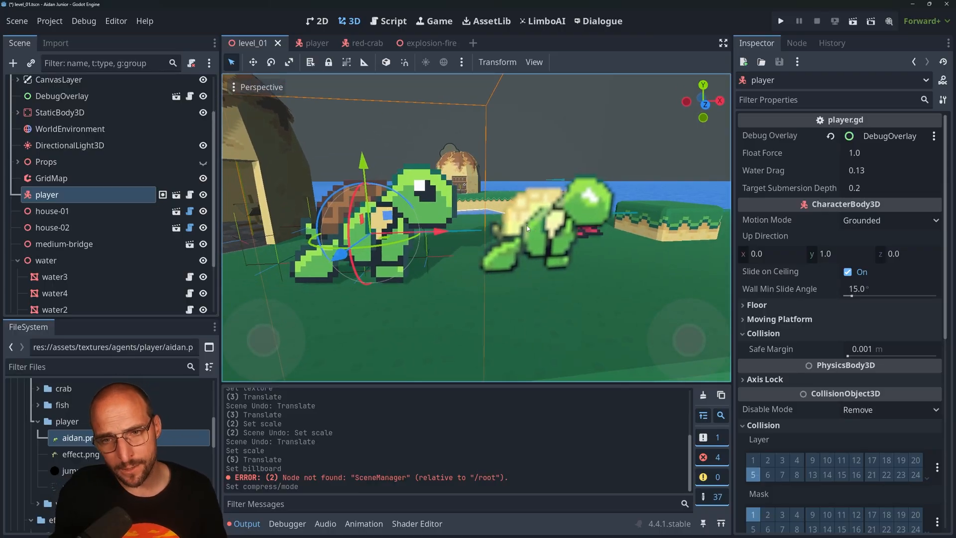
mouse_move(561, 253)
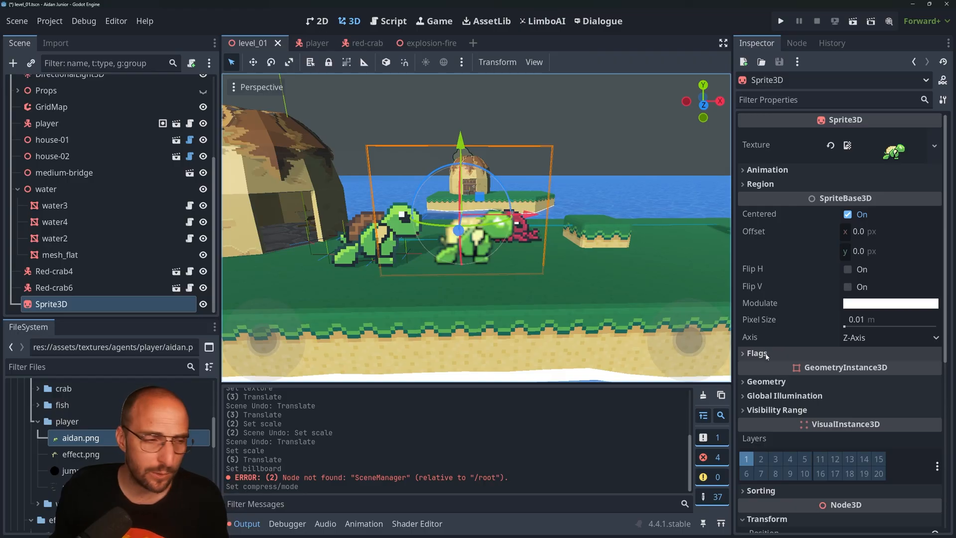
- Enable Billboard, keep Transparent on, and set Texture Filter to Nearest
left_click(756, 353)
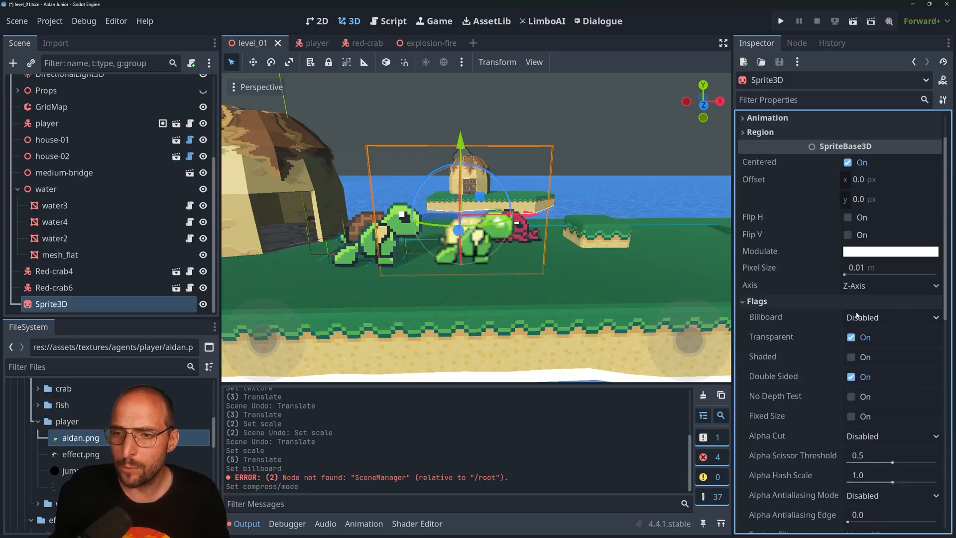
left_click(890, 317)
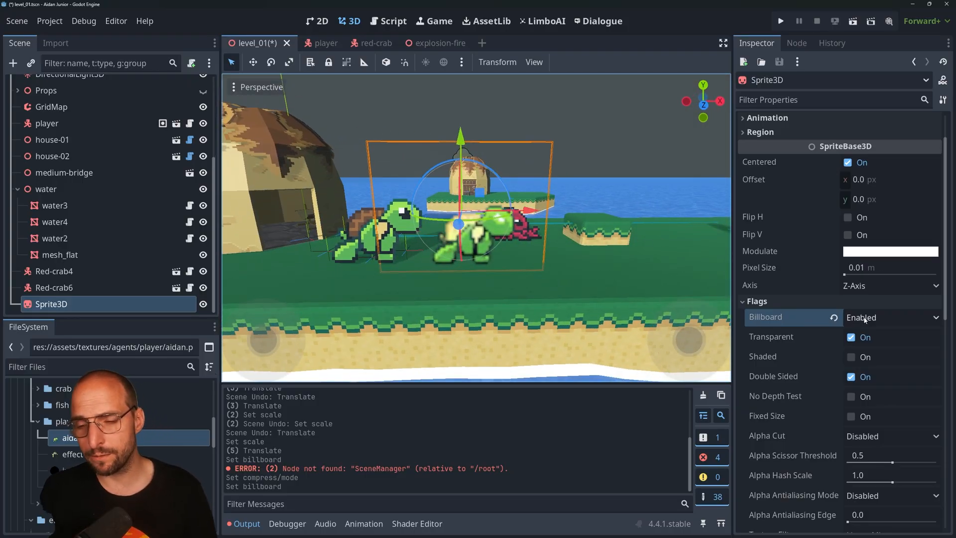
left_click(850, 338)
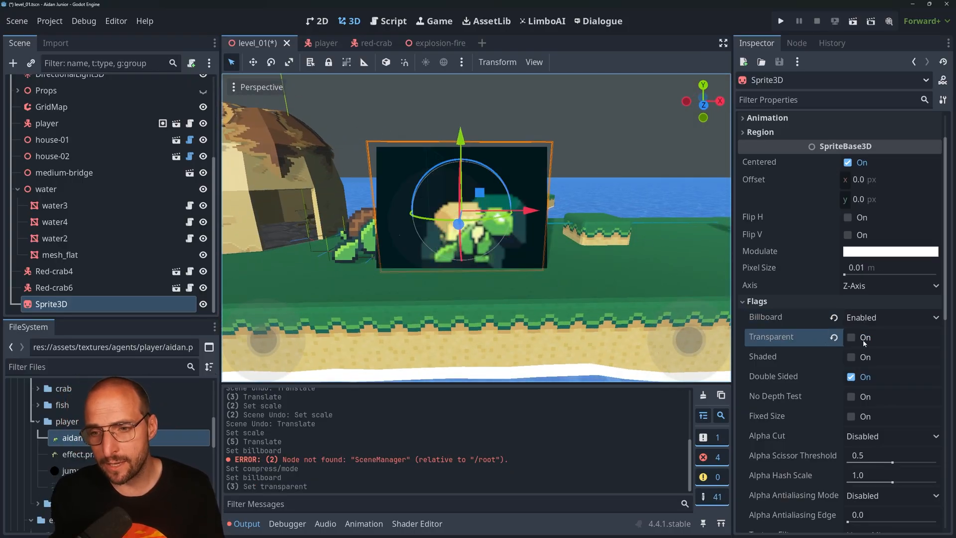
left_click(851, 338)
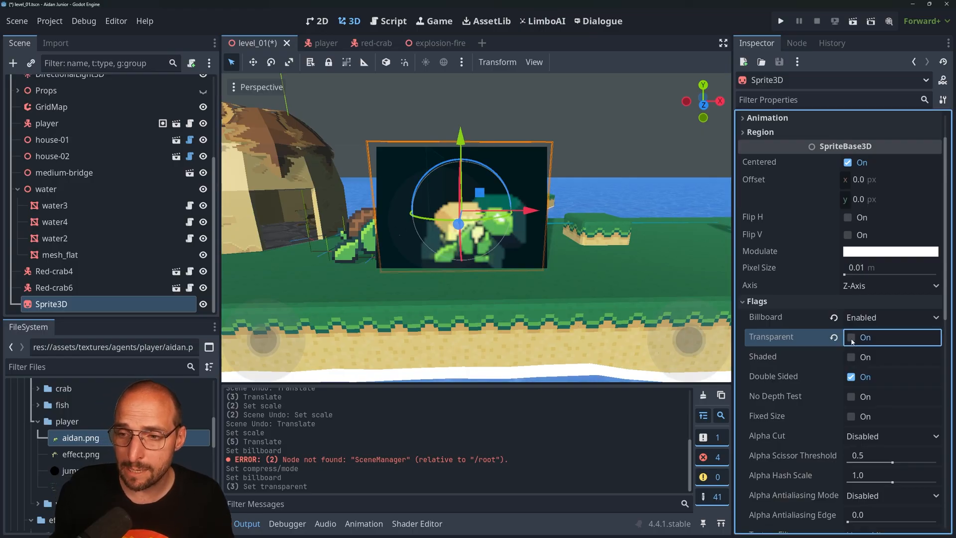
left_click(851, 337)
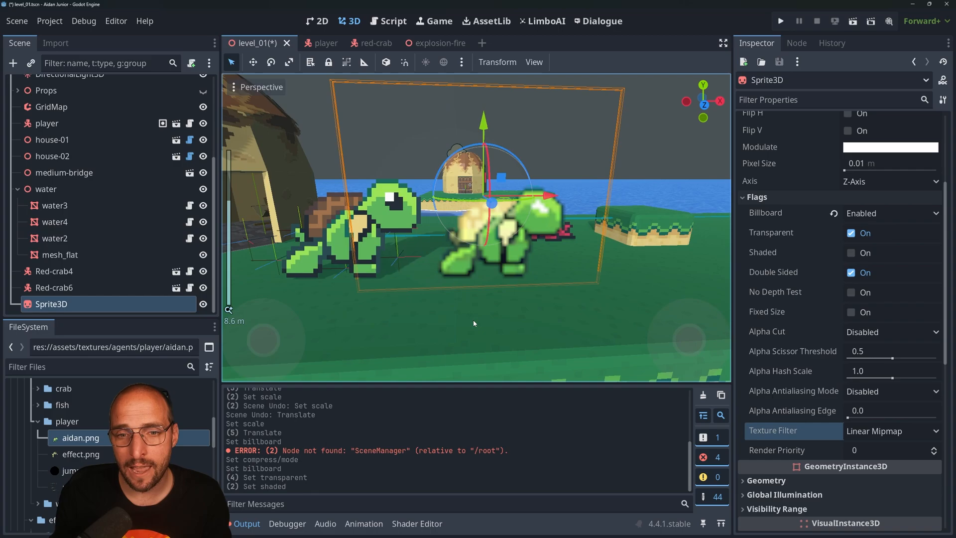
mouse_move(793, 351)
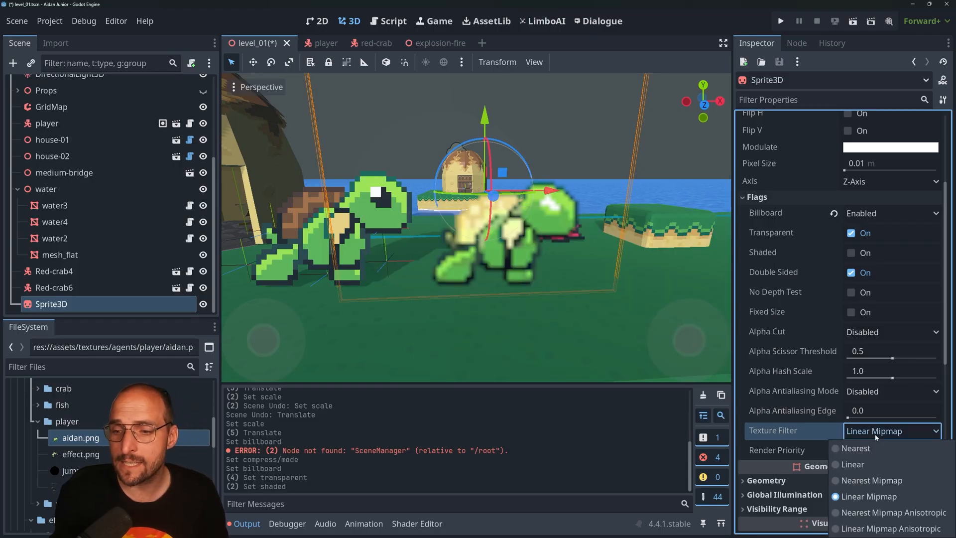
left_click(857, 448)
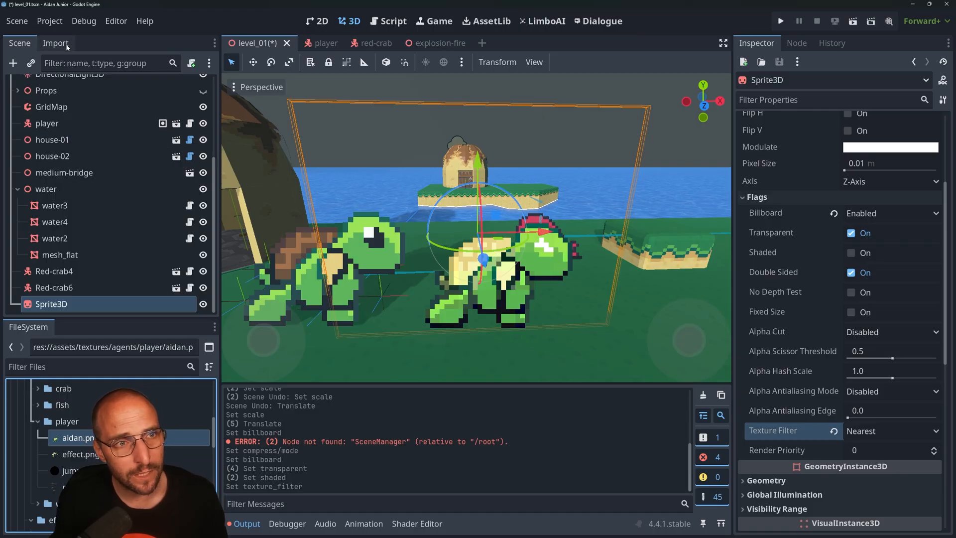
- Change aidan.png's import Compress Mode from VRAM compressed to Lossless
left_click(56, 43)
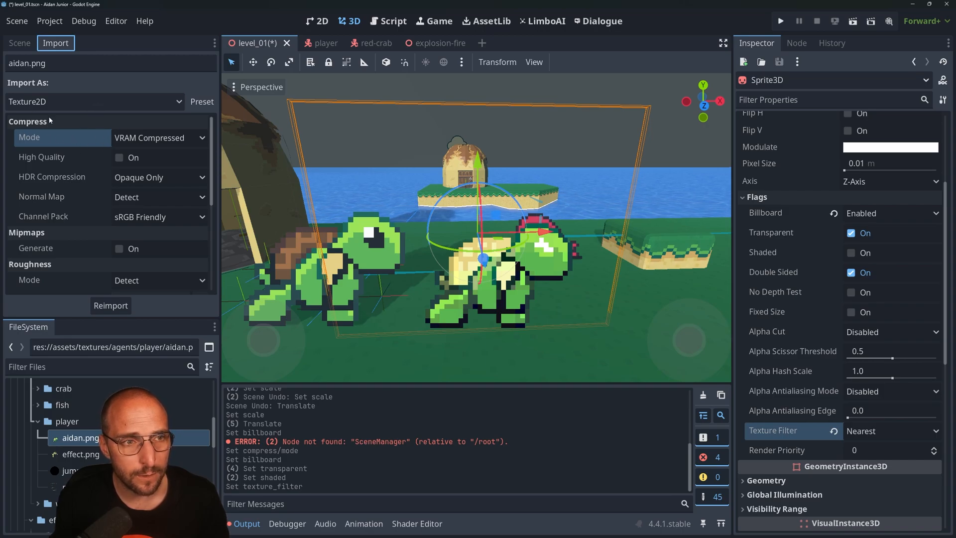
left_click(160, 137)
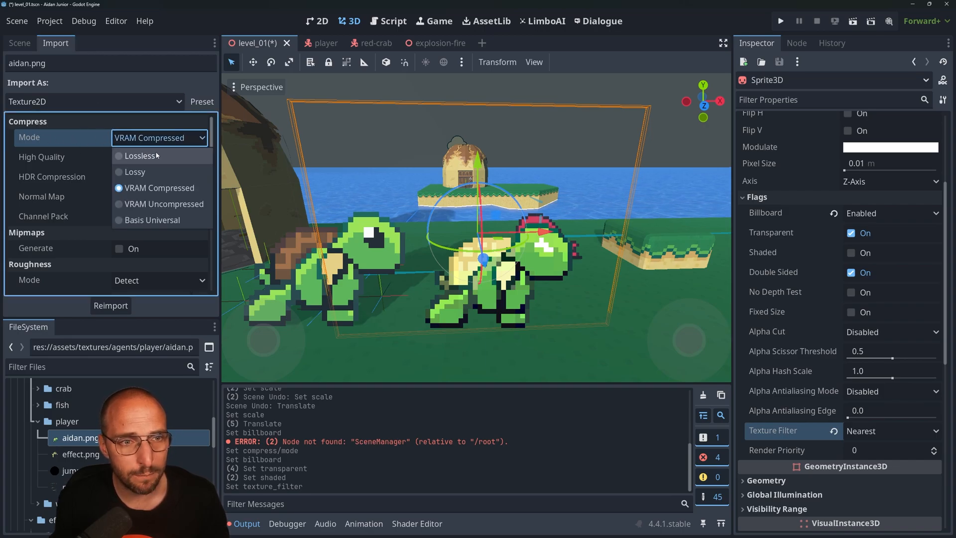
left_click(140, 155)
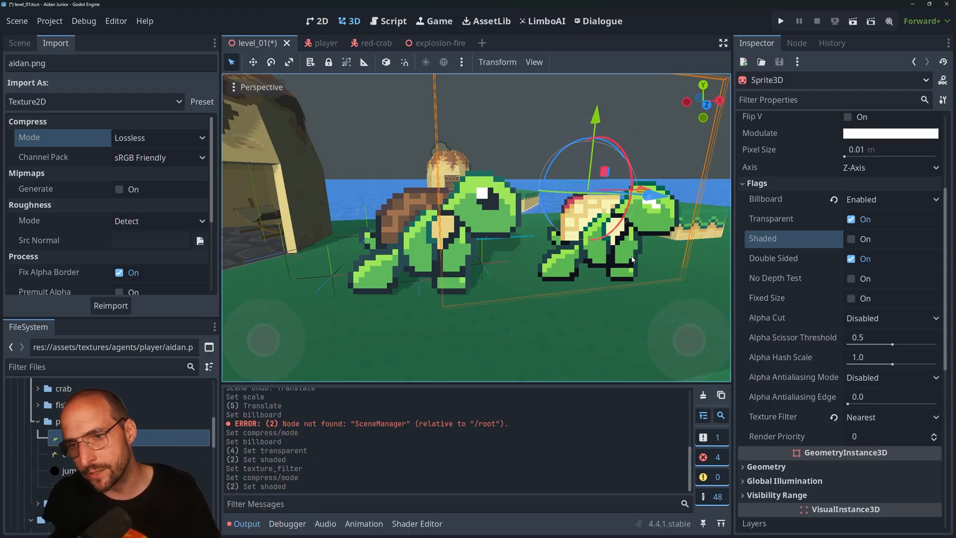
mouse_move(763, 238)
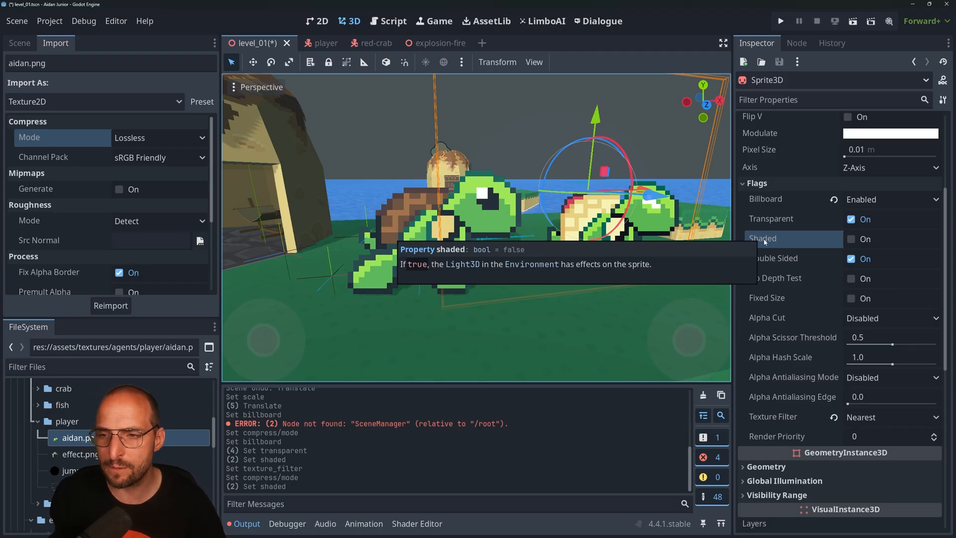
- Turn on Shaded for the sprite and set Alpha Cut to Discard
left_click(851, 238)
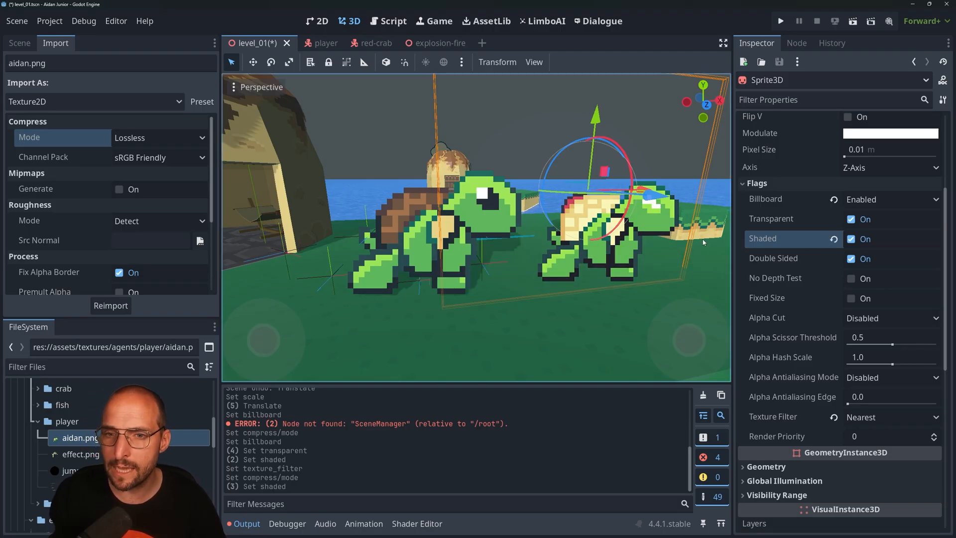
left_click(852, 238)
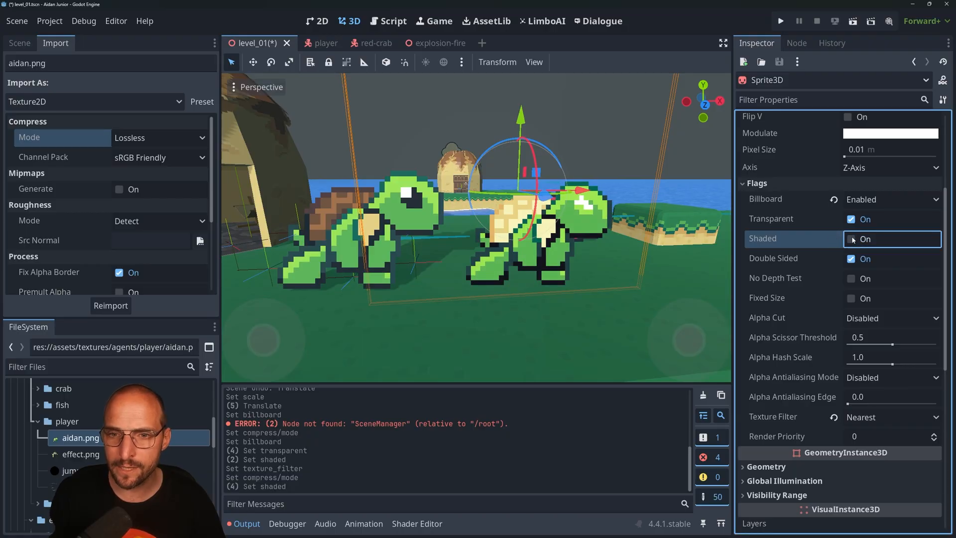
scroll("down", 3)
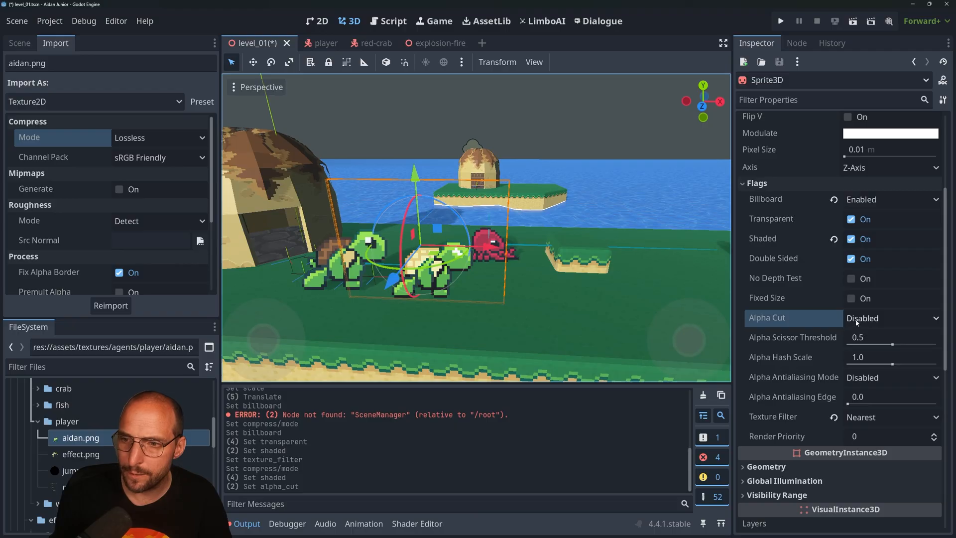
left_click(890, 317)
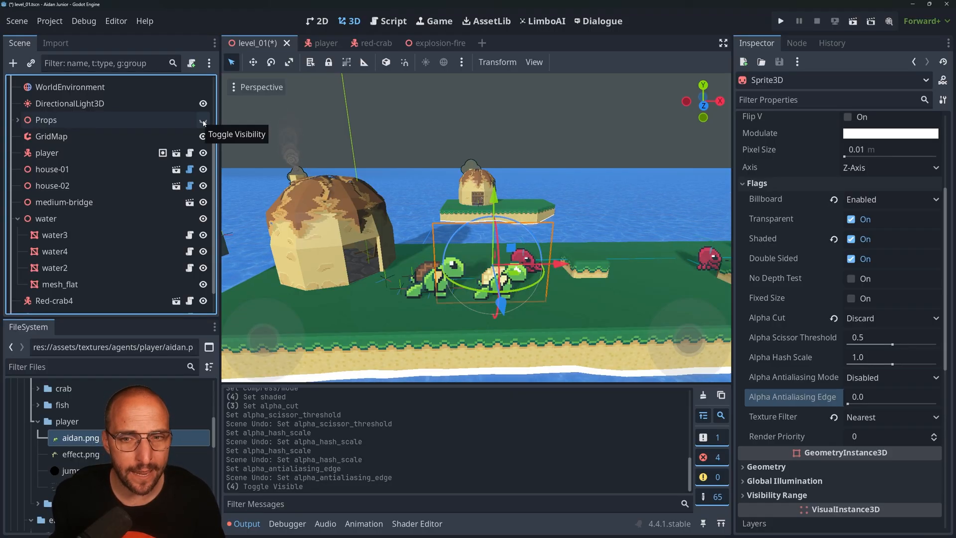
- Show the Props node again and open the wheat_medium scene
left_click(204, 121)
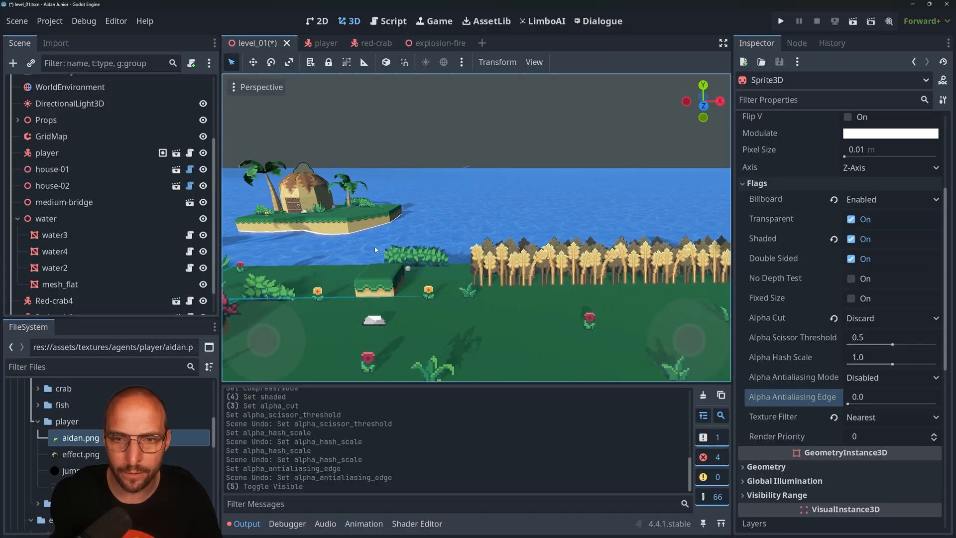
left_click(78, 303)
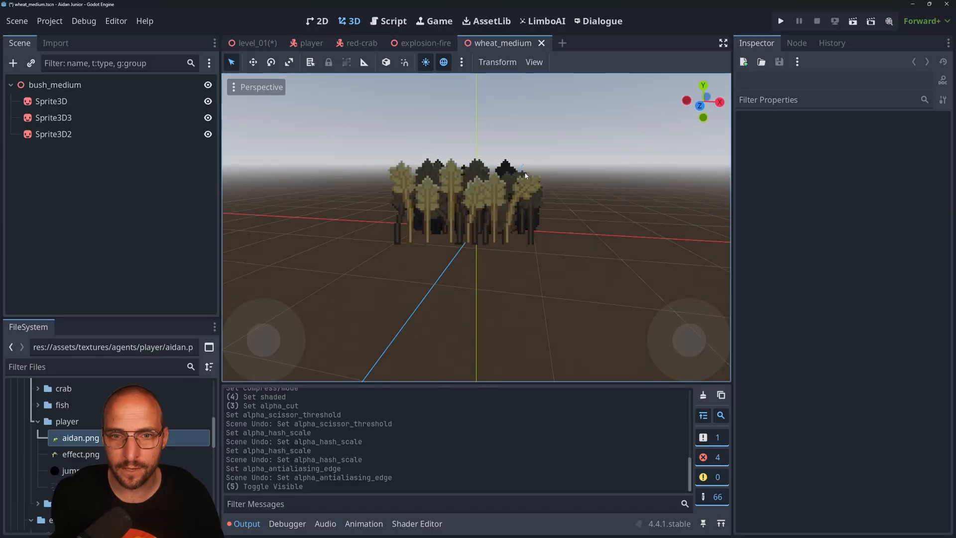
left_click(207, 101)
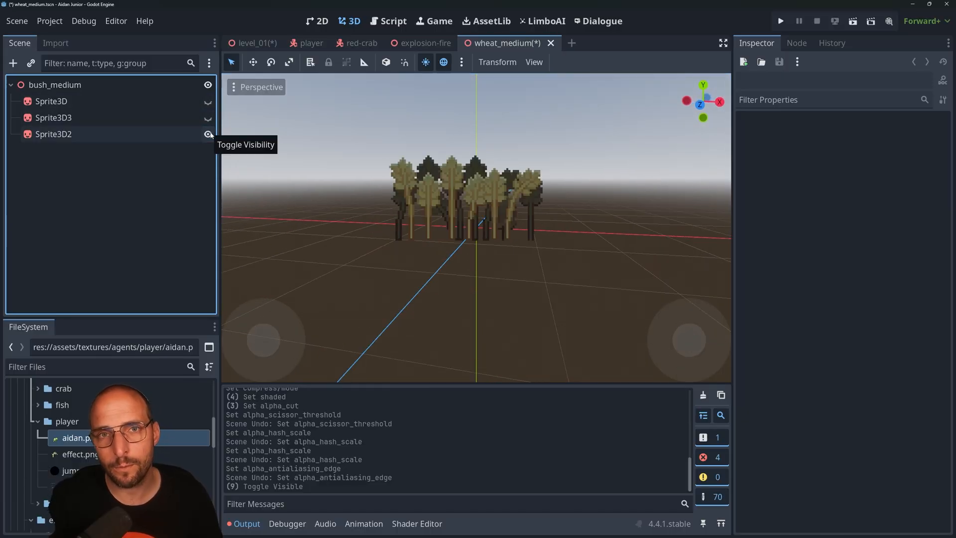
left_click(207, 134)
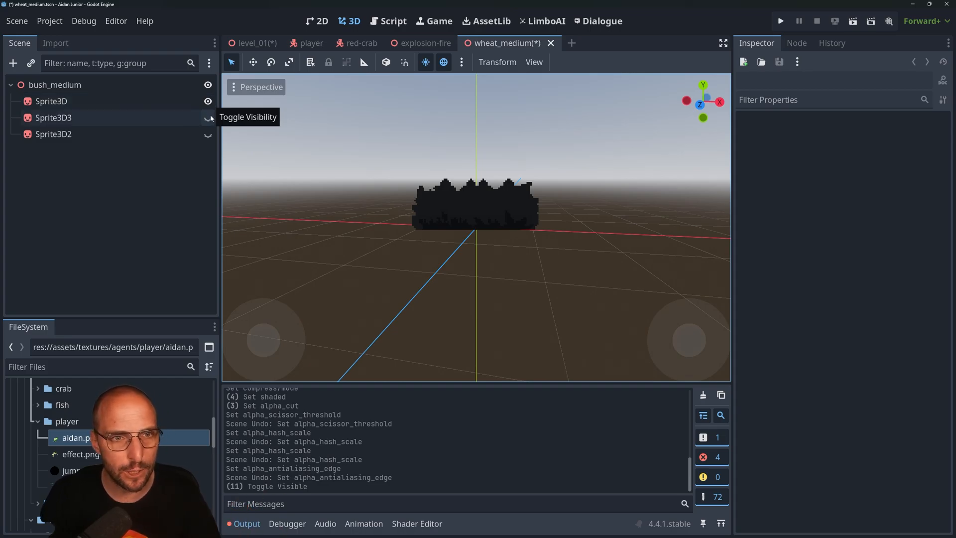
left_click(208, 133)
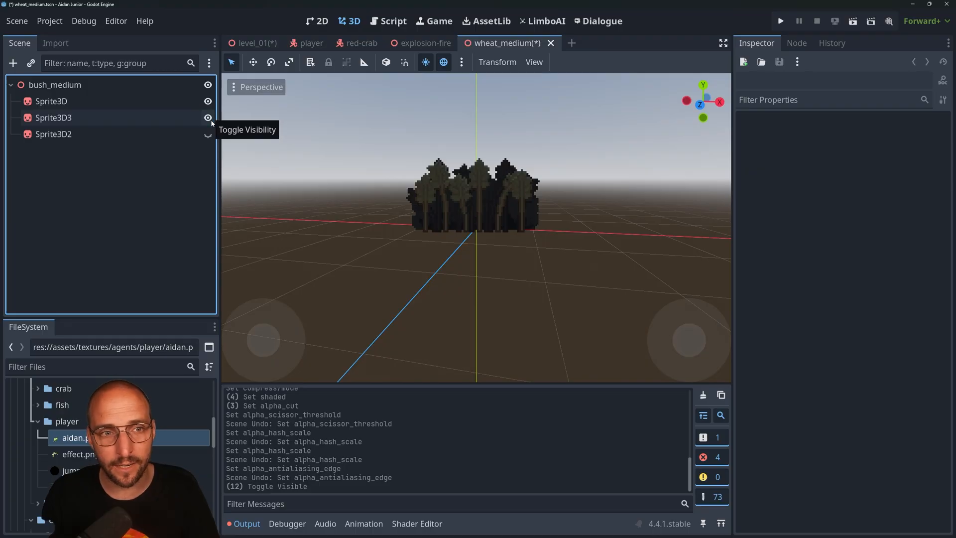
left_click(208, 134)
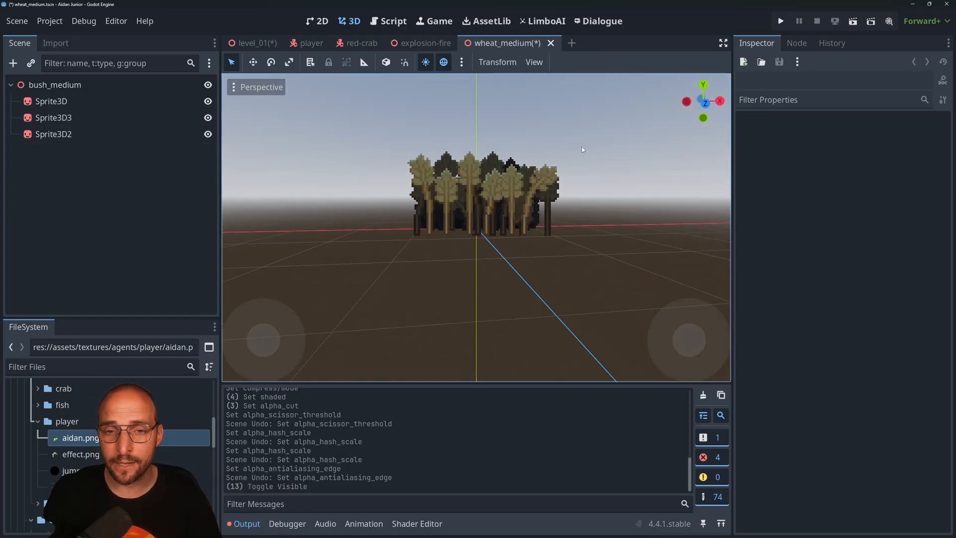
left_click(781, 21)
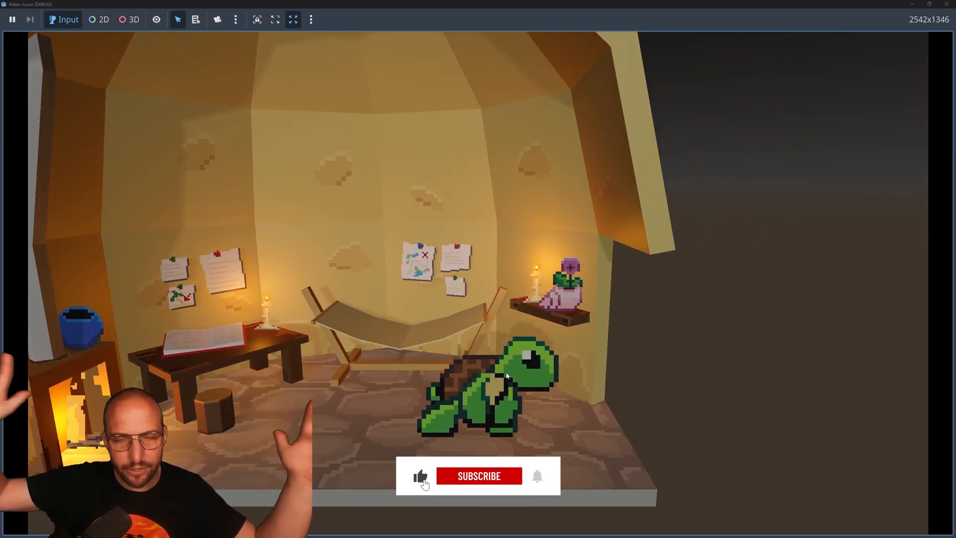
- Walk the turtle into the candle-lit house in the running game
left_click(478, 476)
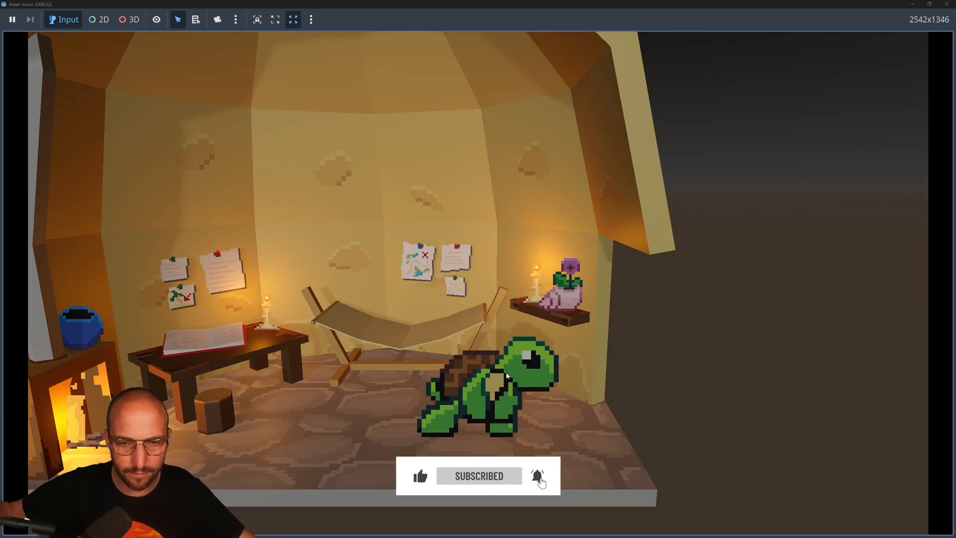